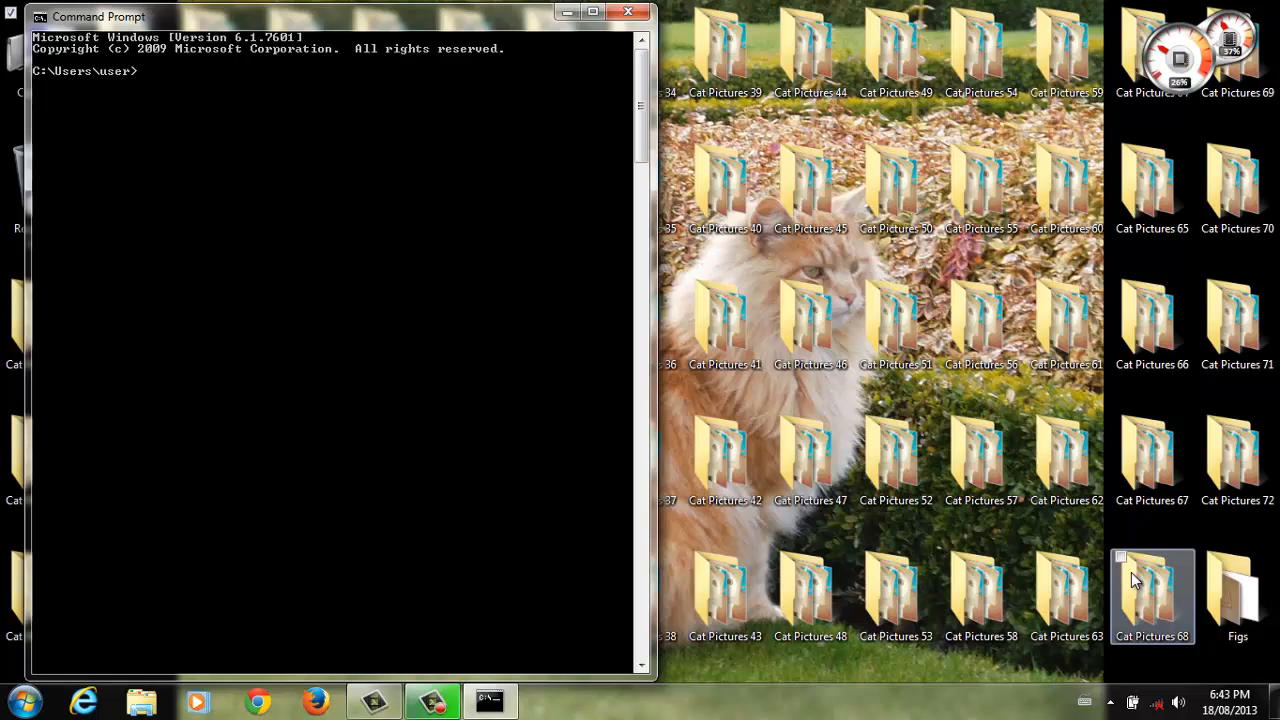
Step: Launch GHCi from the command prompt so the Prelude prompt appears
{"action": "type", "text": "ghci"}
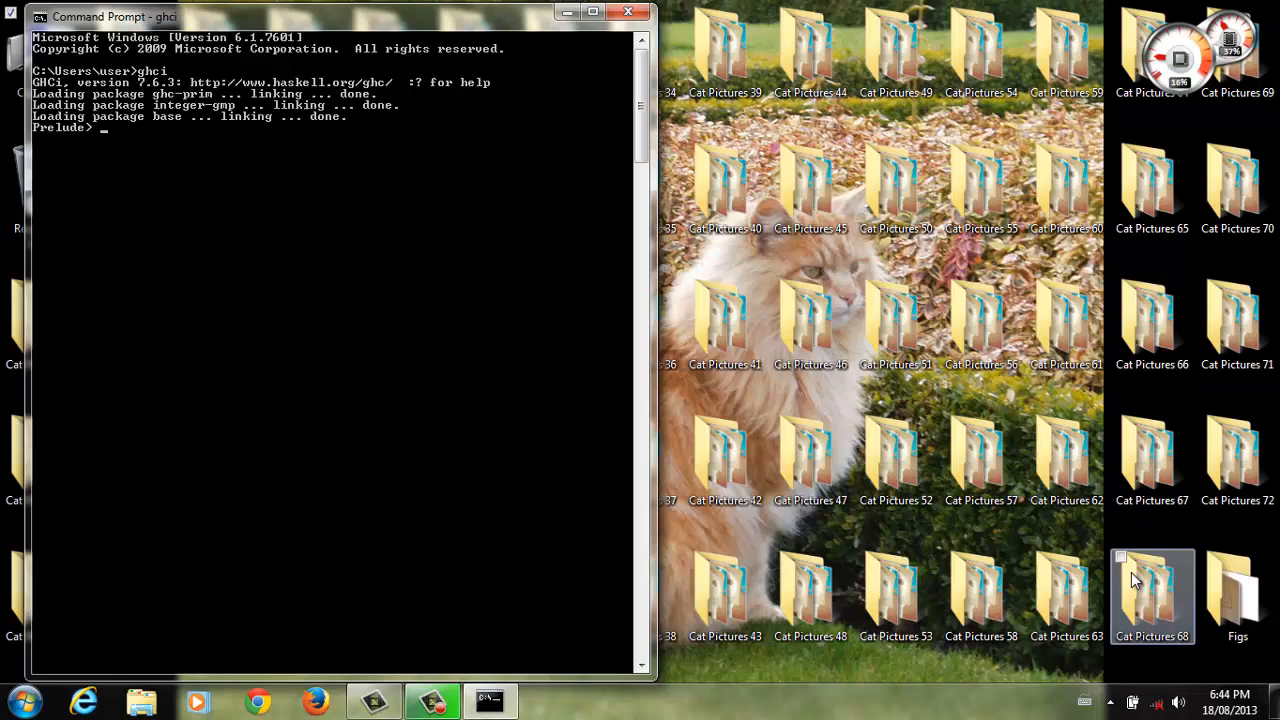
Step: Set the GHCi prompt to "Vandelay Industries> " and import Data.List
{"action": "type", "text": ":set"}
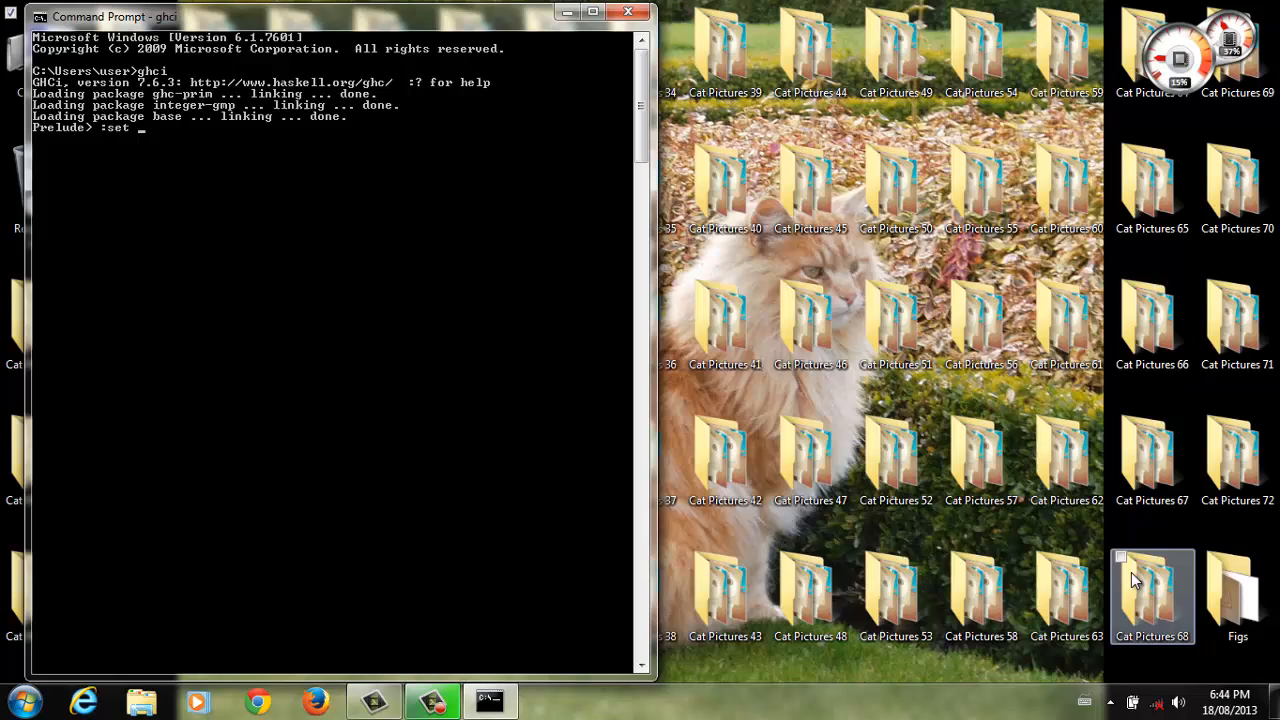
{"action": "type", "text": "prompt \"Vandelay Industr"}
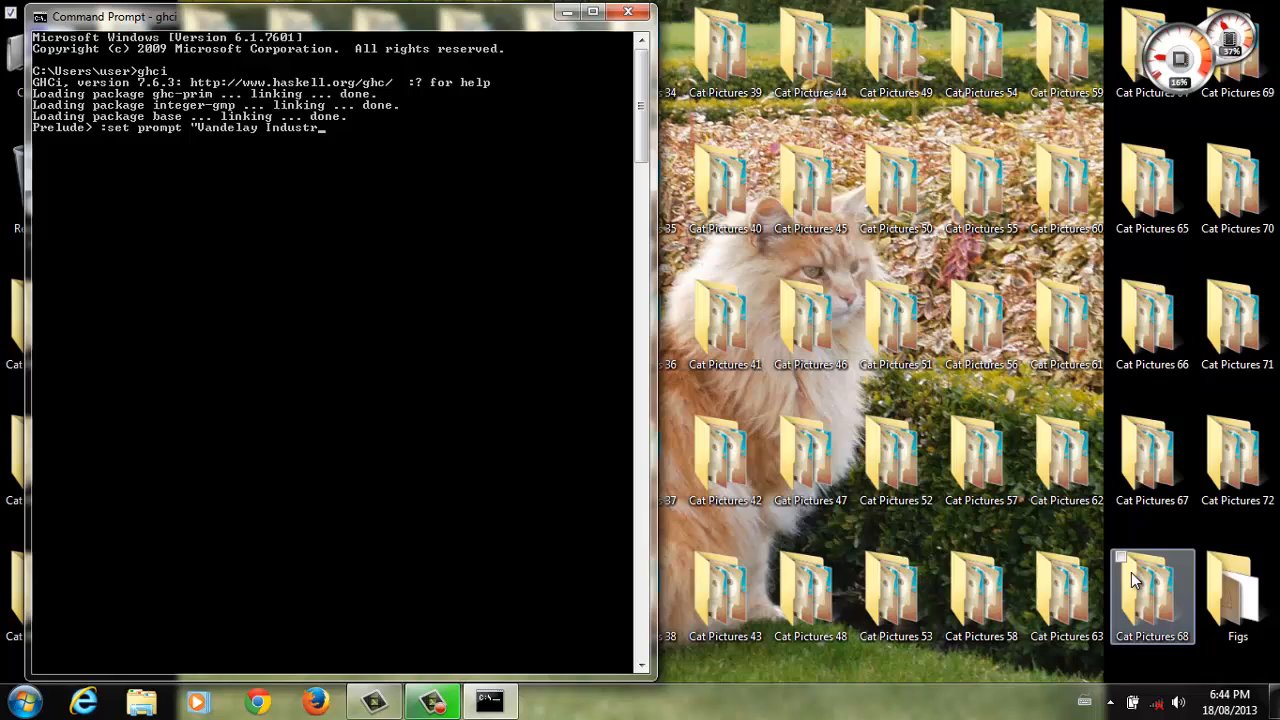
{"action": "type", "text": "import"}
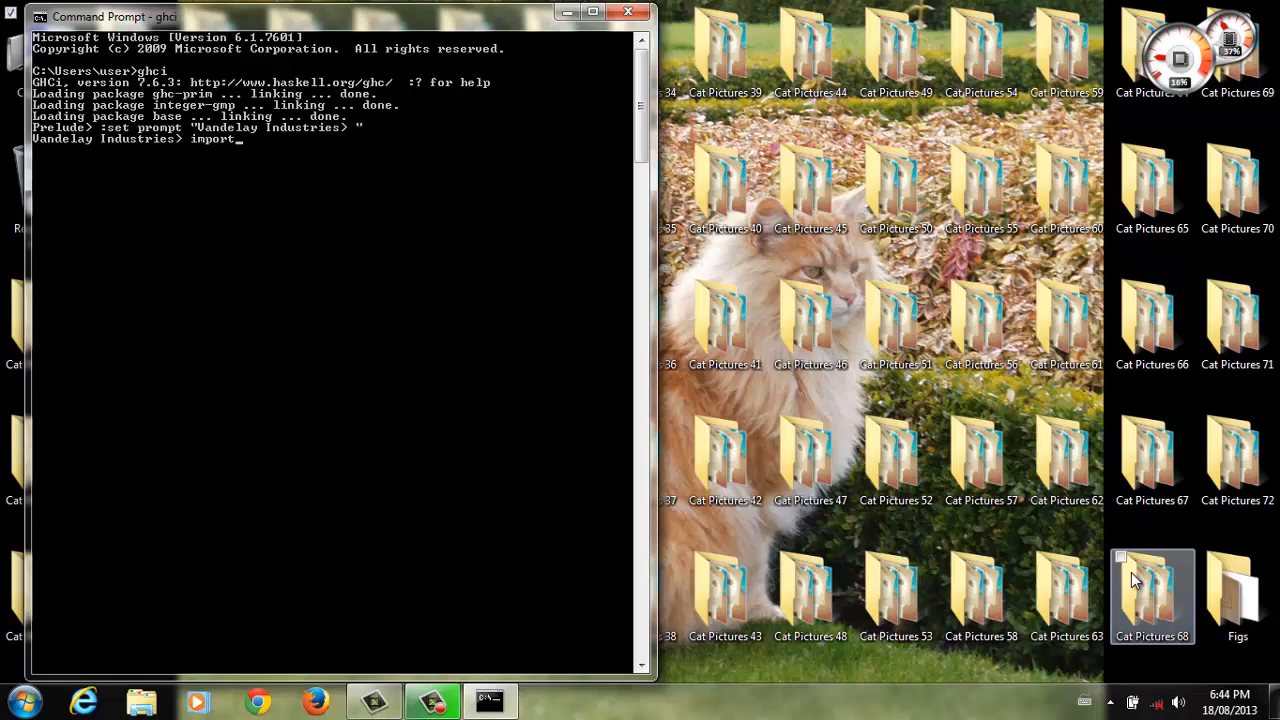
{"action": "type", "text": "Data.List"}
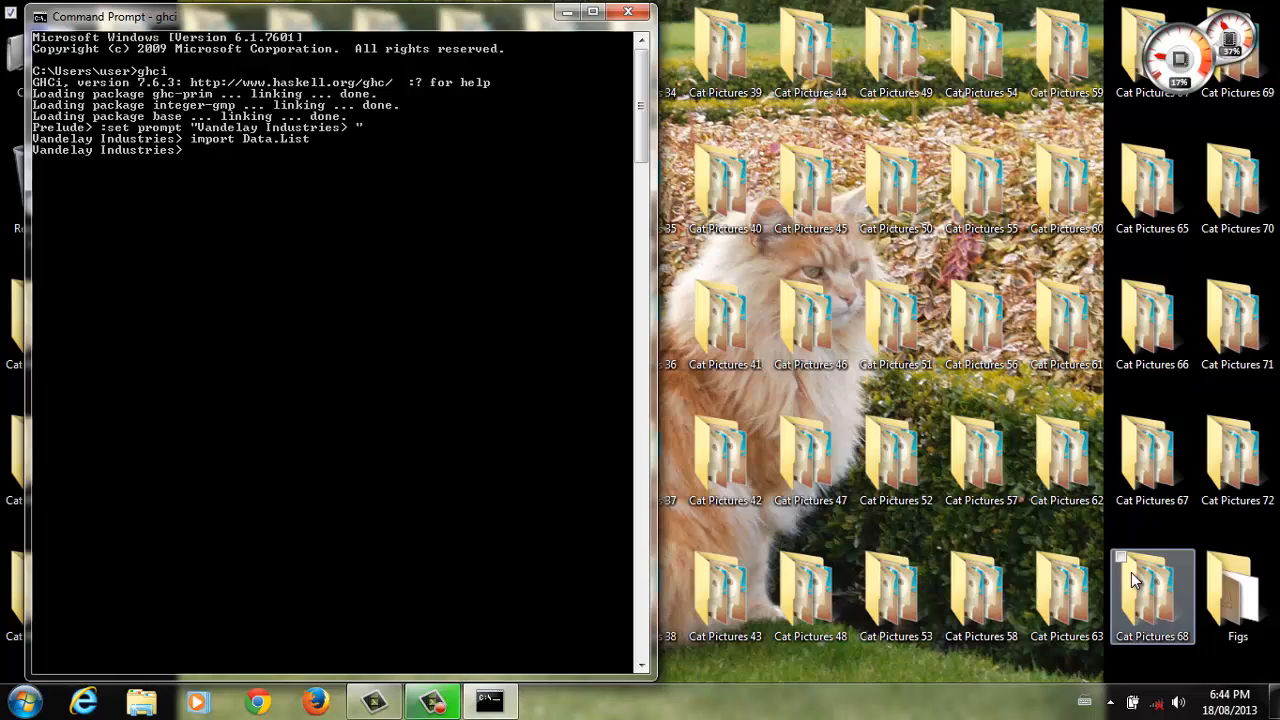
Step: Define greeting = "Hello" and swedish = intersperse 'f', get "Hfeflflfo", then bind personname = "Satoshi"
{"action": "type", "text": "let greeting = \"Hello\""}
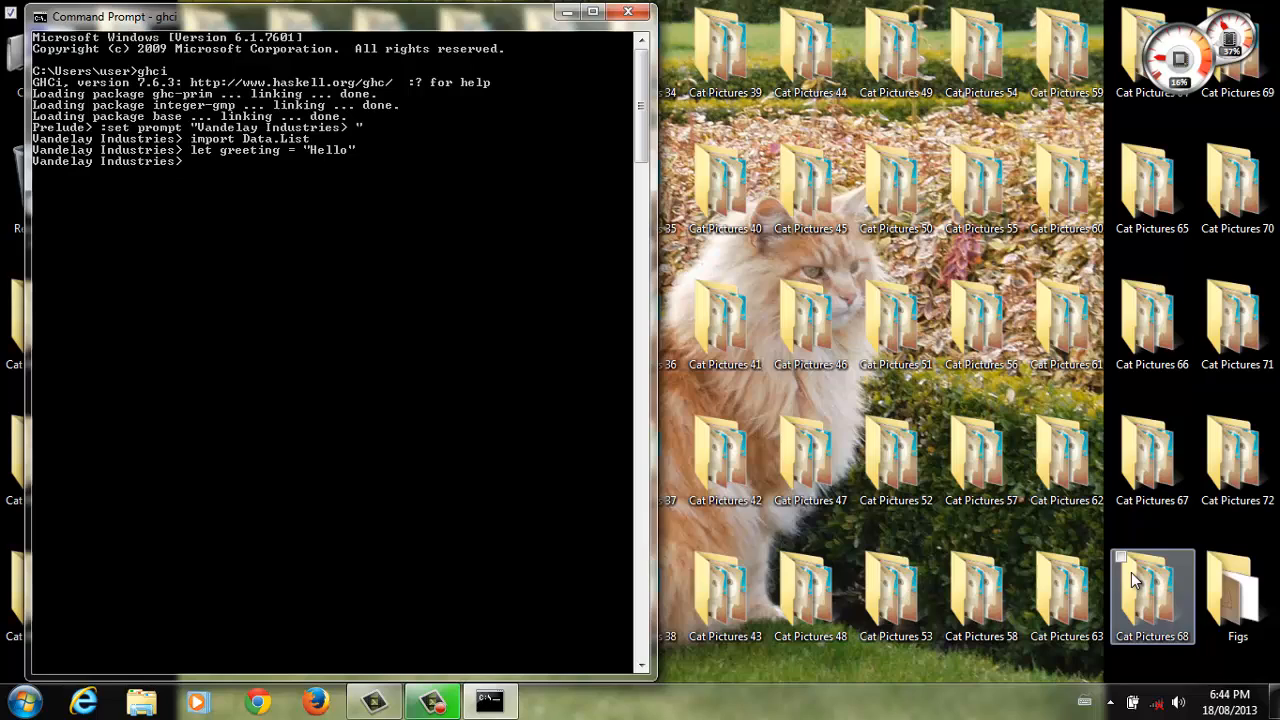
{"action": "type", "text": "let swedish = intersperse 'f"}
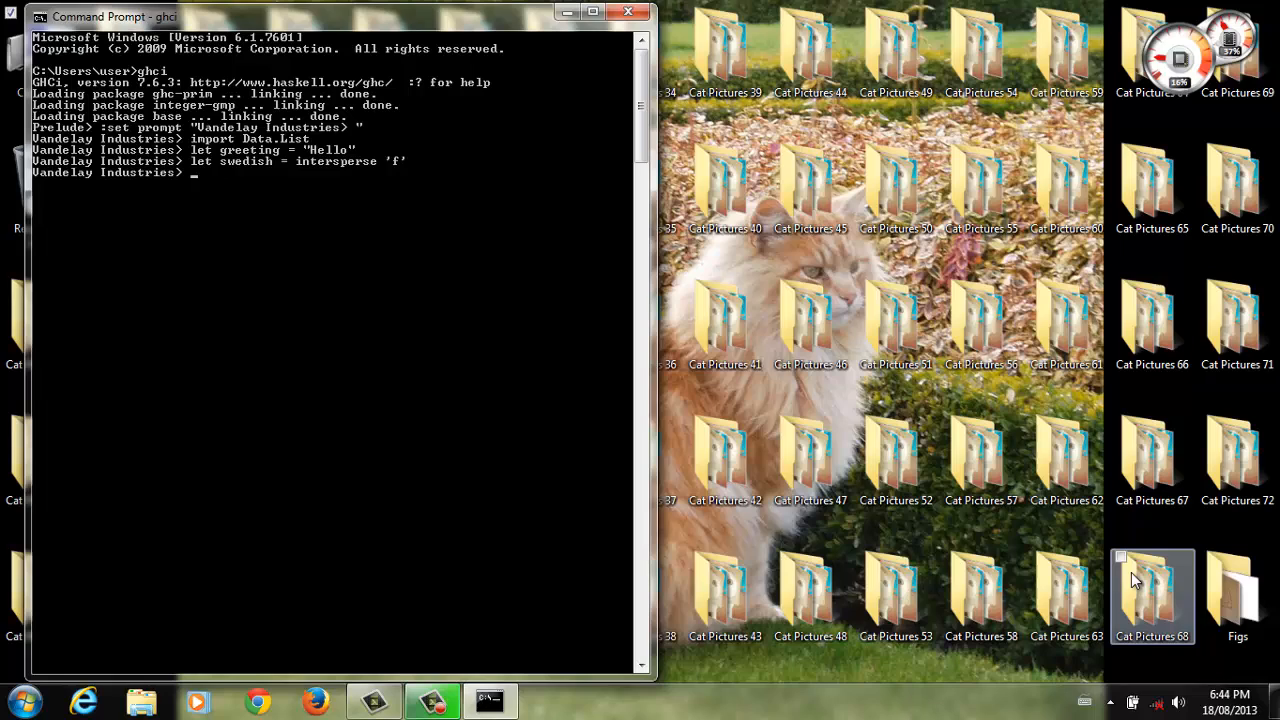
{"action": "type", "text": "swedish greeting"}
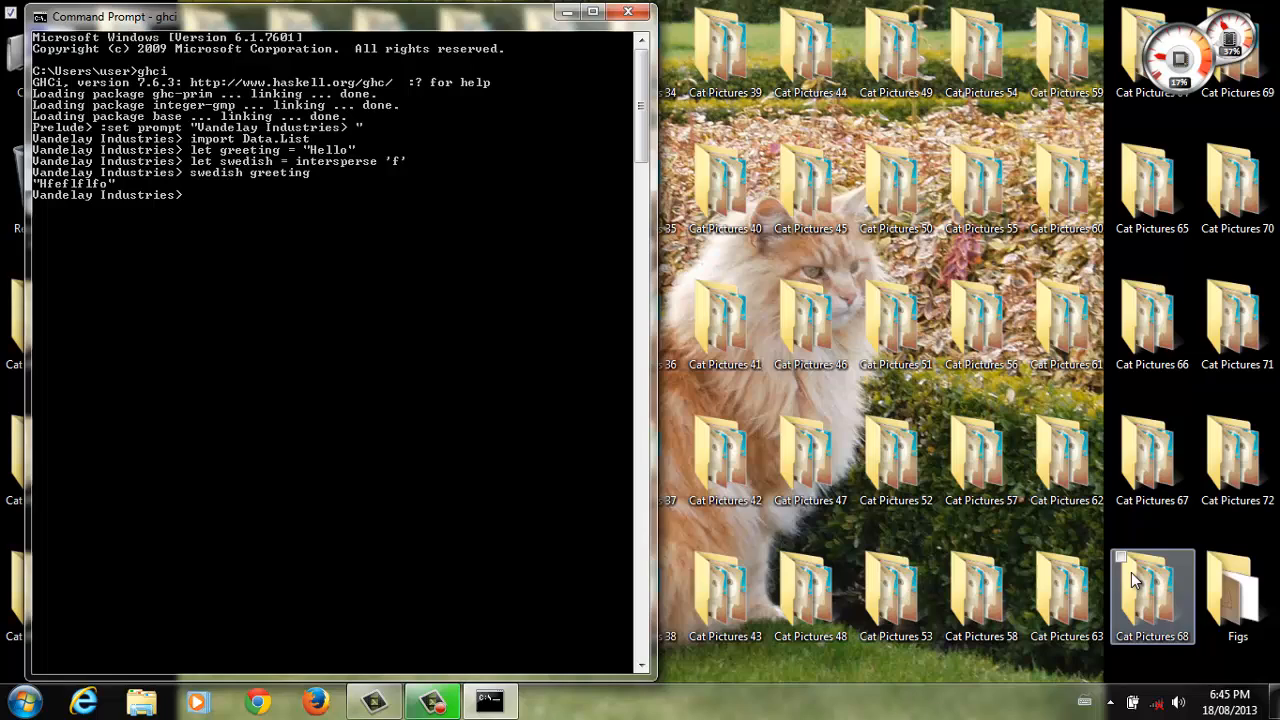
{"action": "type", "text": "let personname = \"Satoshi"}
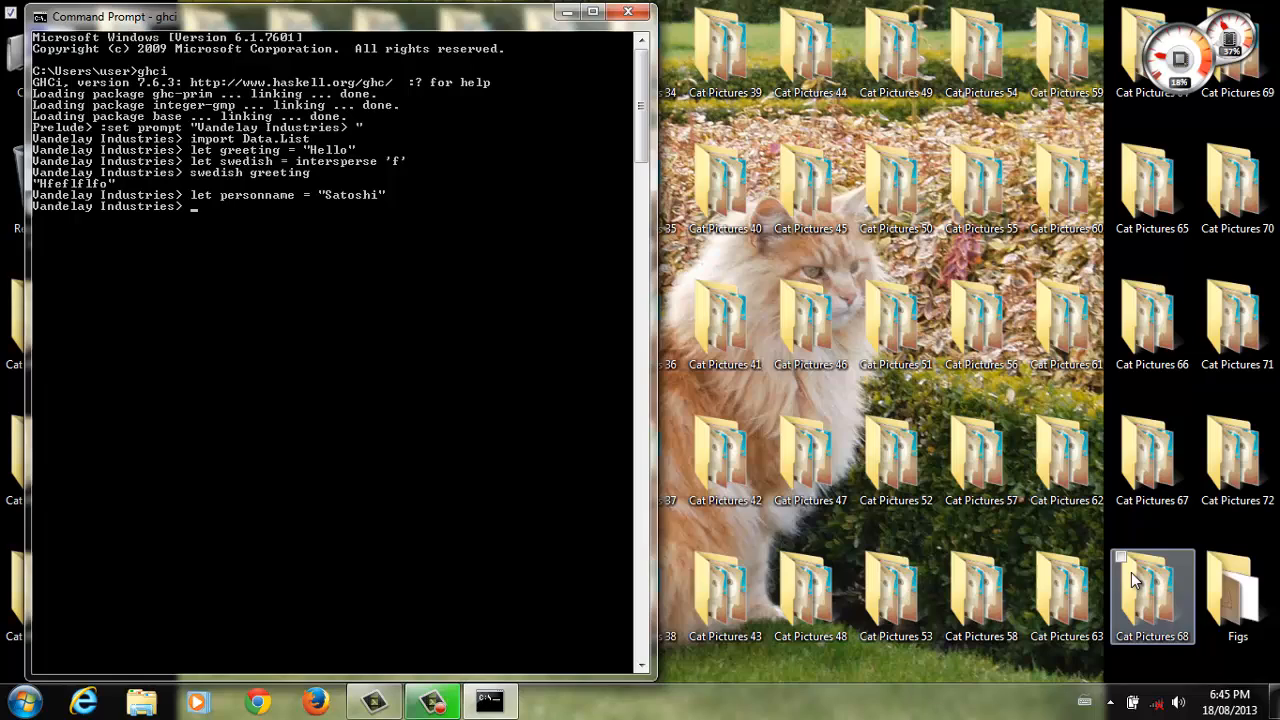
Step: Evaluate swedish personname to "Sfaftfofsfhfi", define sentence = greeting ++ " " ++ personname, and swedish it
{"action": "type", "text": "swedish personname"}
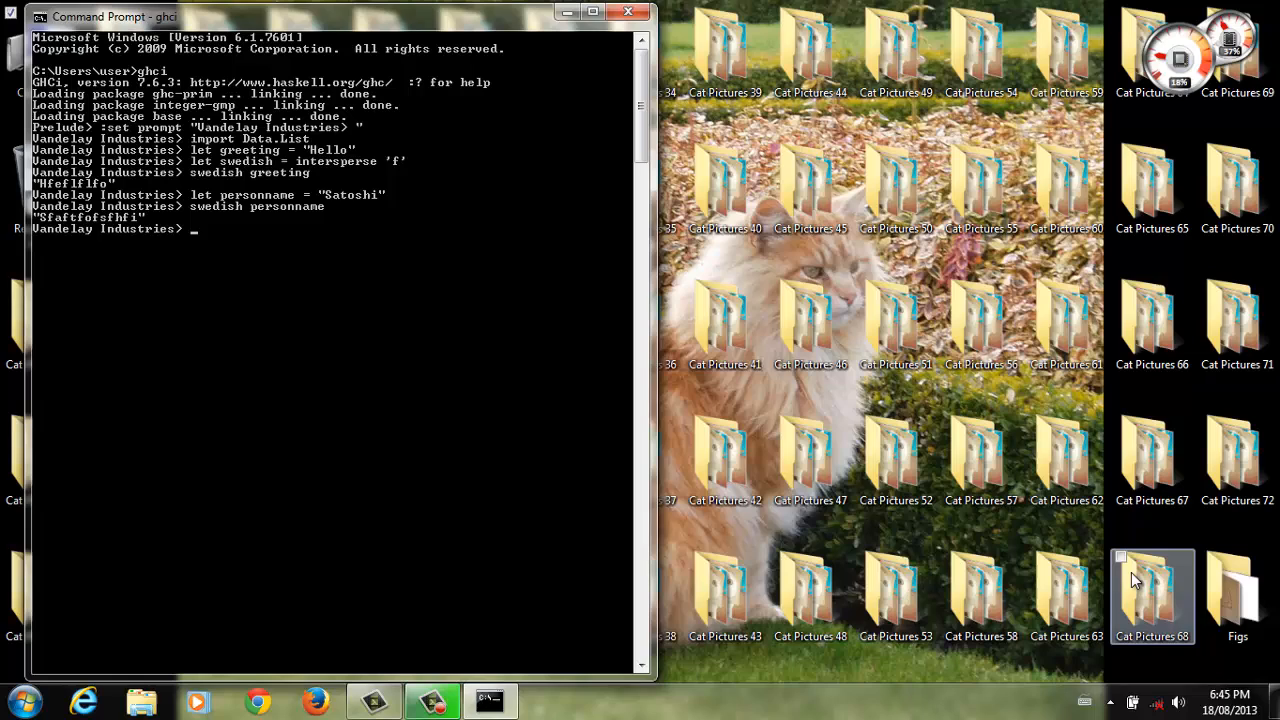
{"action": "type", "text": "let sentence = greeting ++ \" \" ++ personname"}
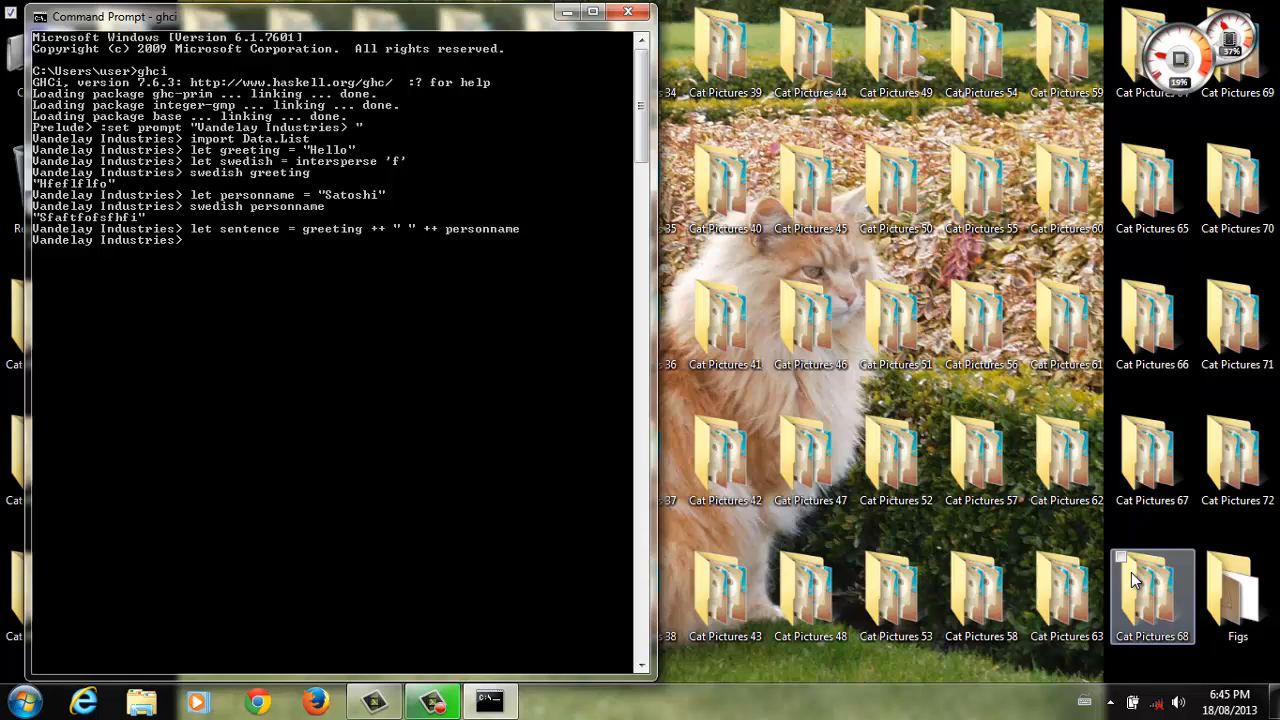
{"action": "type", "text": "swedish sentence"}
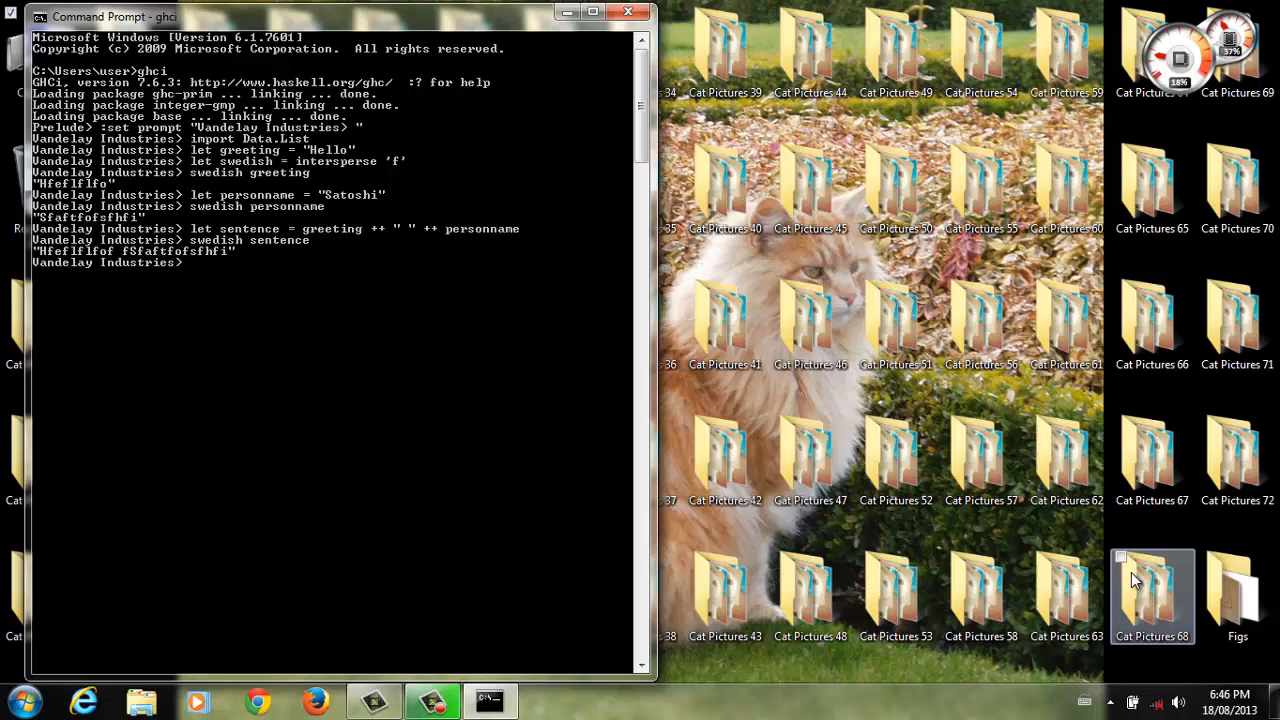
Step: Define yell, enthusiastically, and very as enthusiastically composed
{"action": "type", "text": "let yell = (++ \"!"}
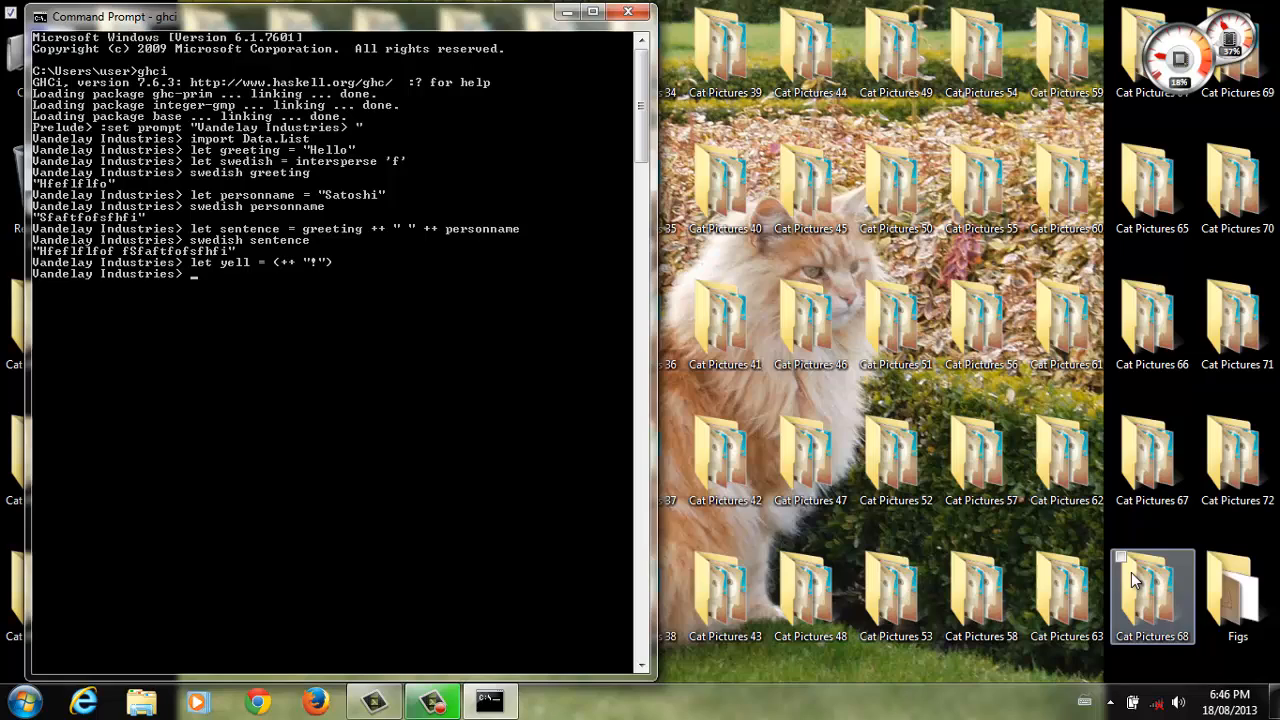
{"action": "type", "text": "let enthusiastically f x = f (f (f x"}
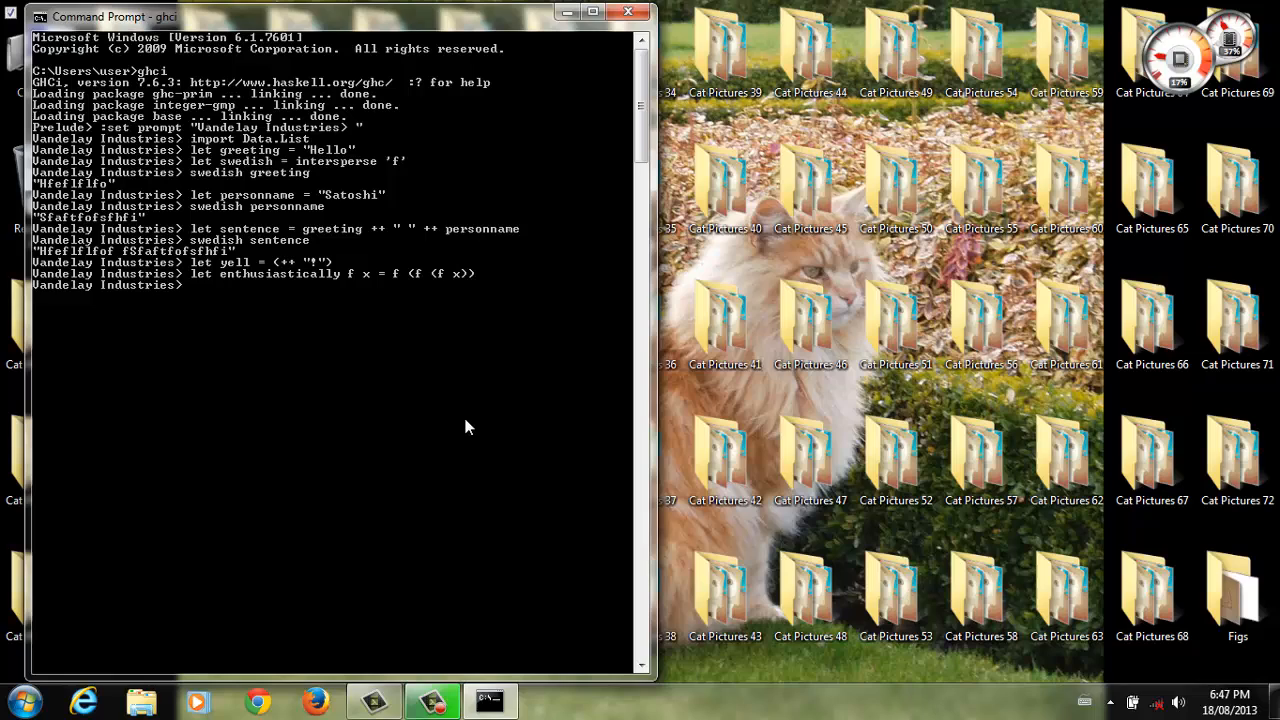
{"action": "type", "text": "let very = enthusiasticall"}
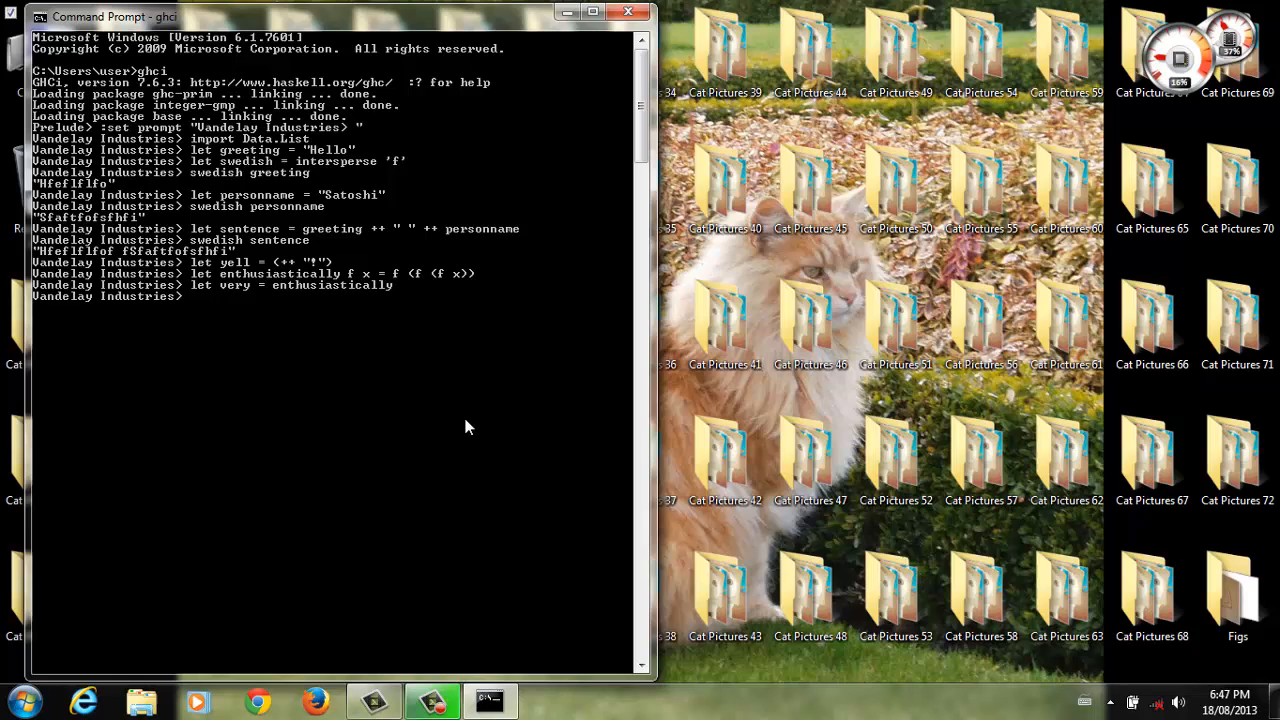
Step: Evaluate yell greeting, enthusiastically yell and yell . very swedish $ greeting for longer shouted outputs
{"action": "type", "text": "yell greet"}
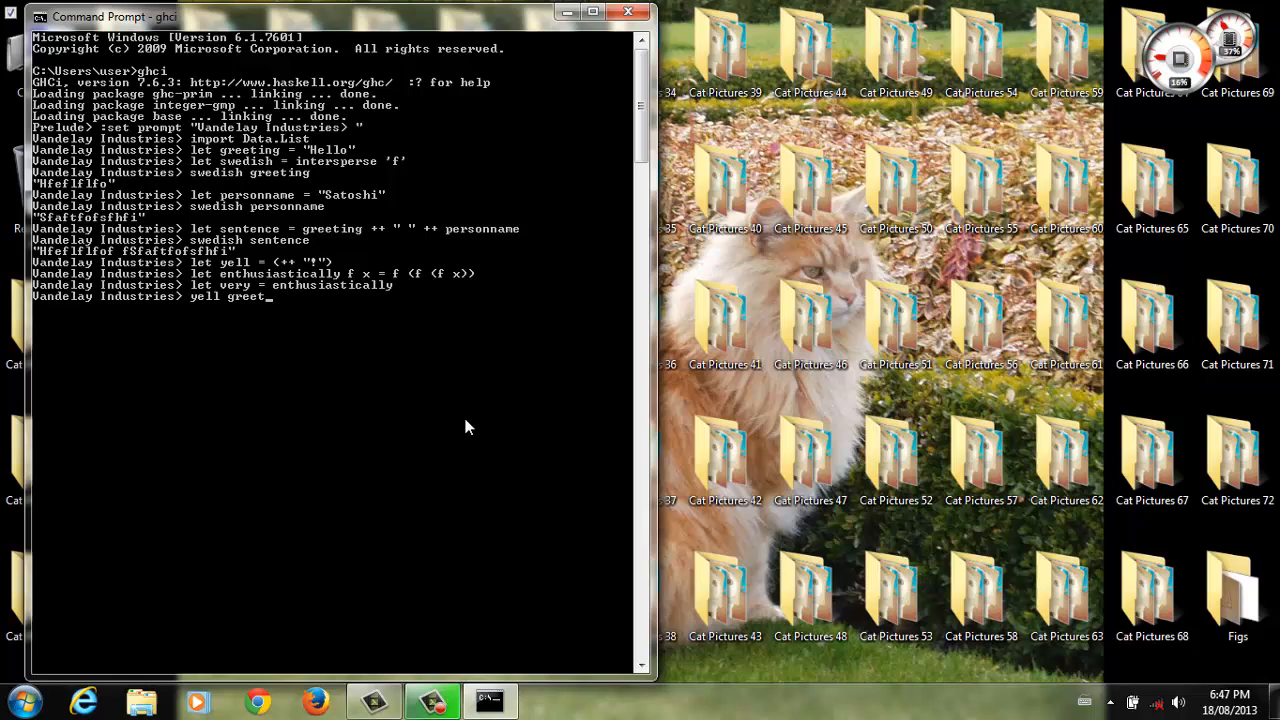
{"action": "type", "text": "enthusiasitcally yell greeting"}
{"action": "type", "text": "yell  . swedish"}
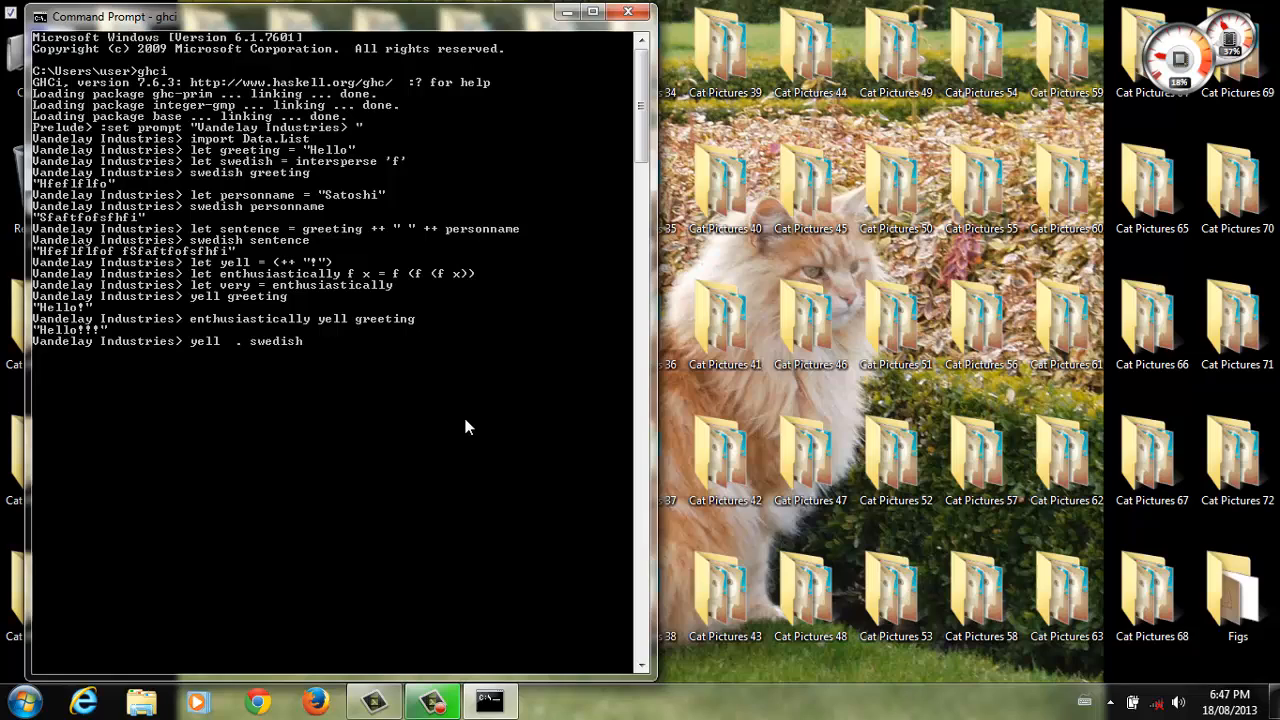
{"action": "type", "text": "enthusi"}
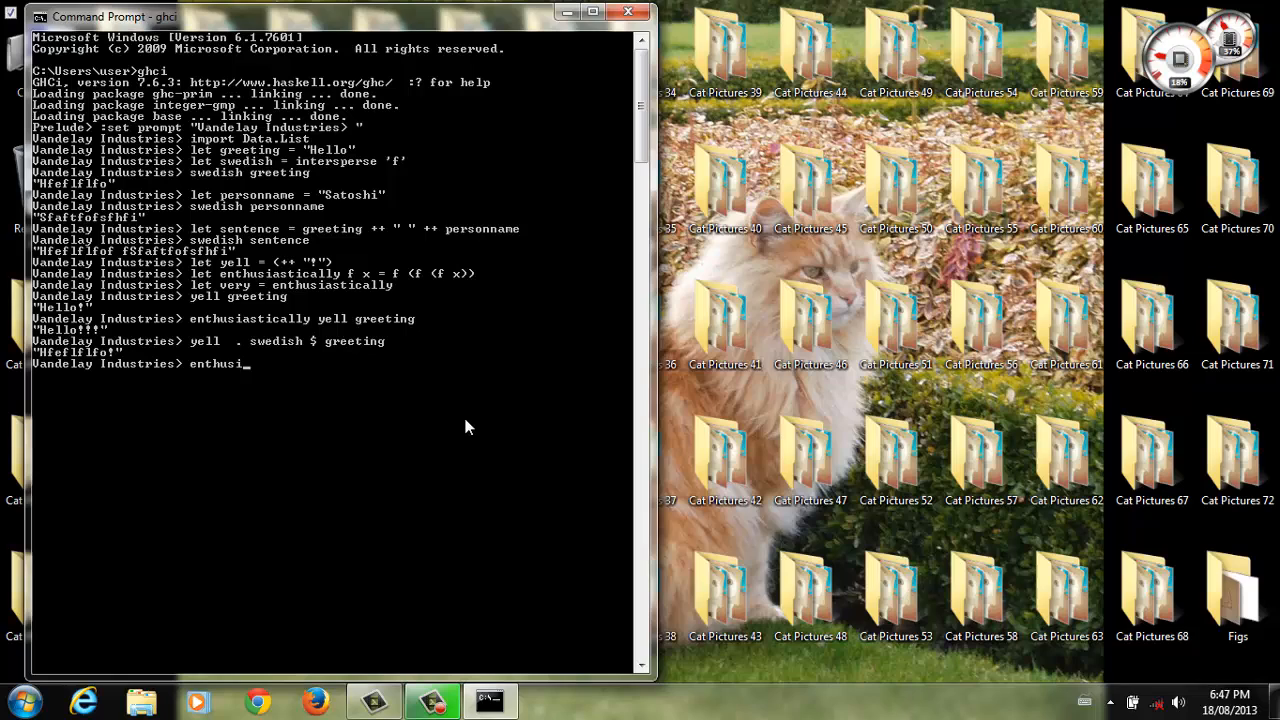
{"action": "type", "text": "enthusiastically yell . very swedish $ greeting"}
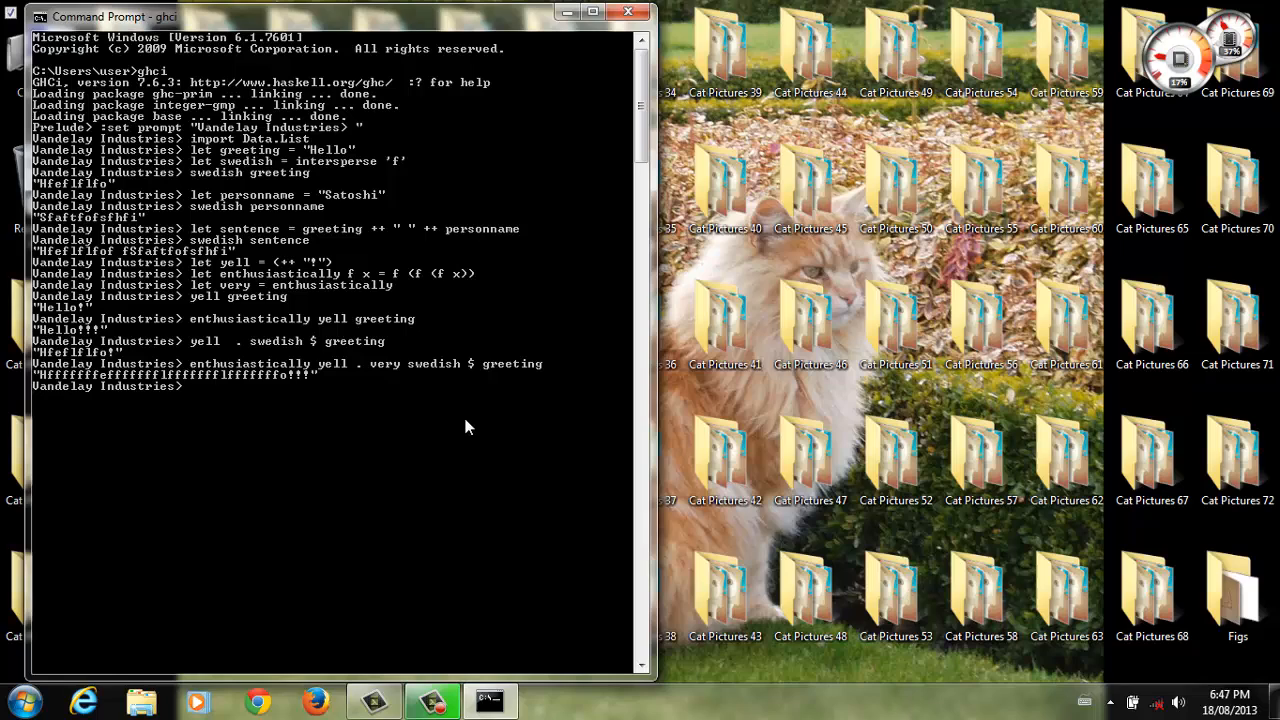
{"action": "type", "text": "very enthusiastically"}
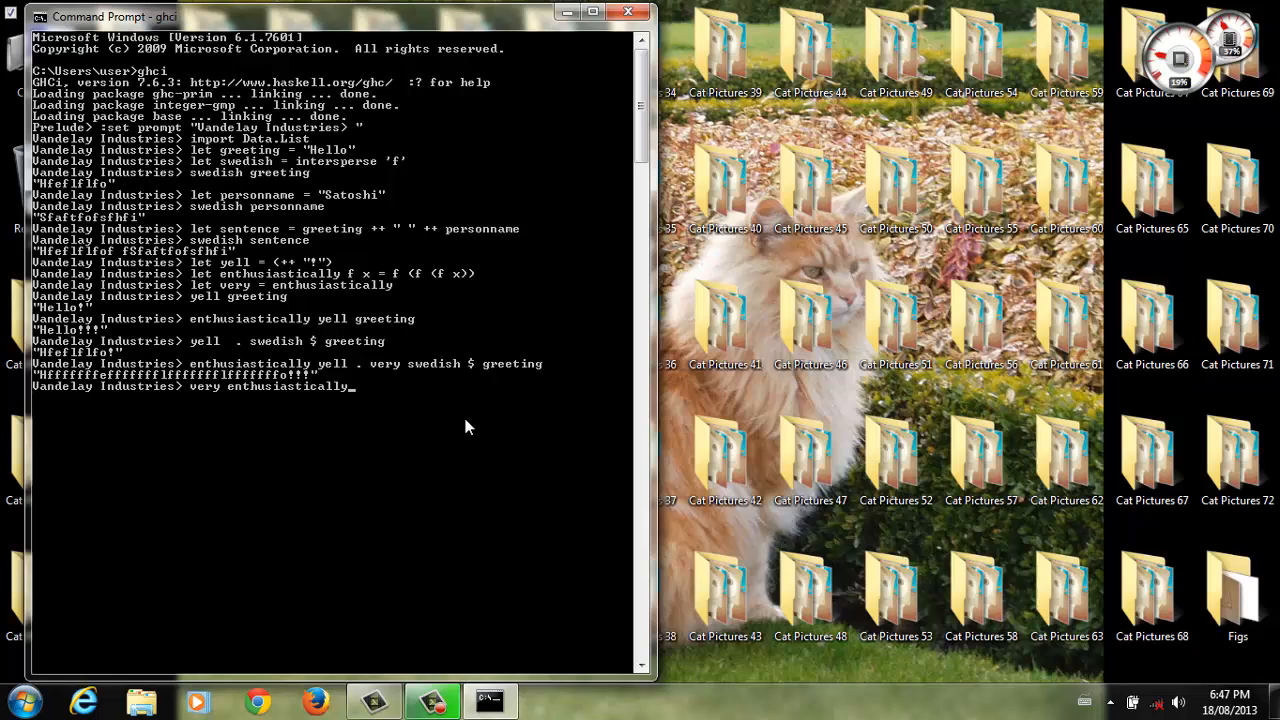
{"action": "type", "text": "yell . very swedish $ sentence"}
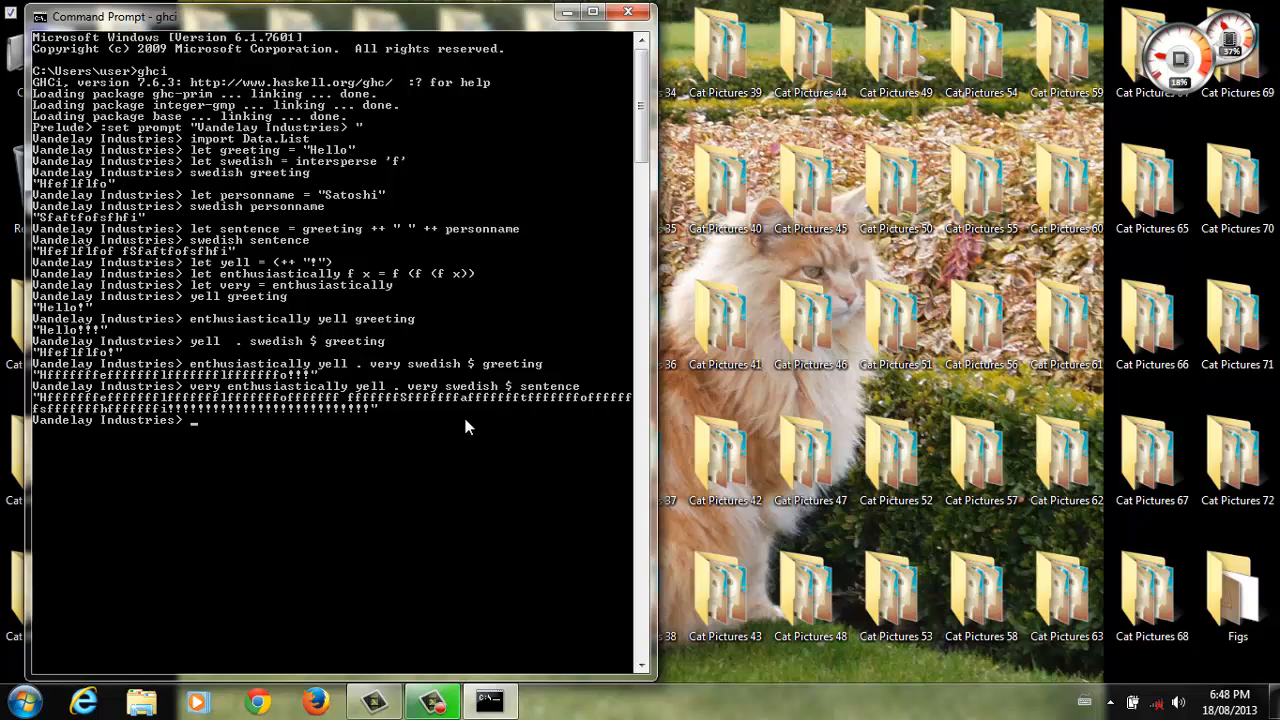
Step: Evaluate a long very very ... swedish chain that floods the console until interrupted
{"action": "type", "text": "very very swe"}
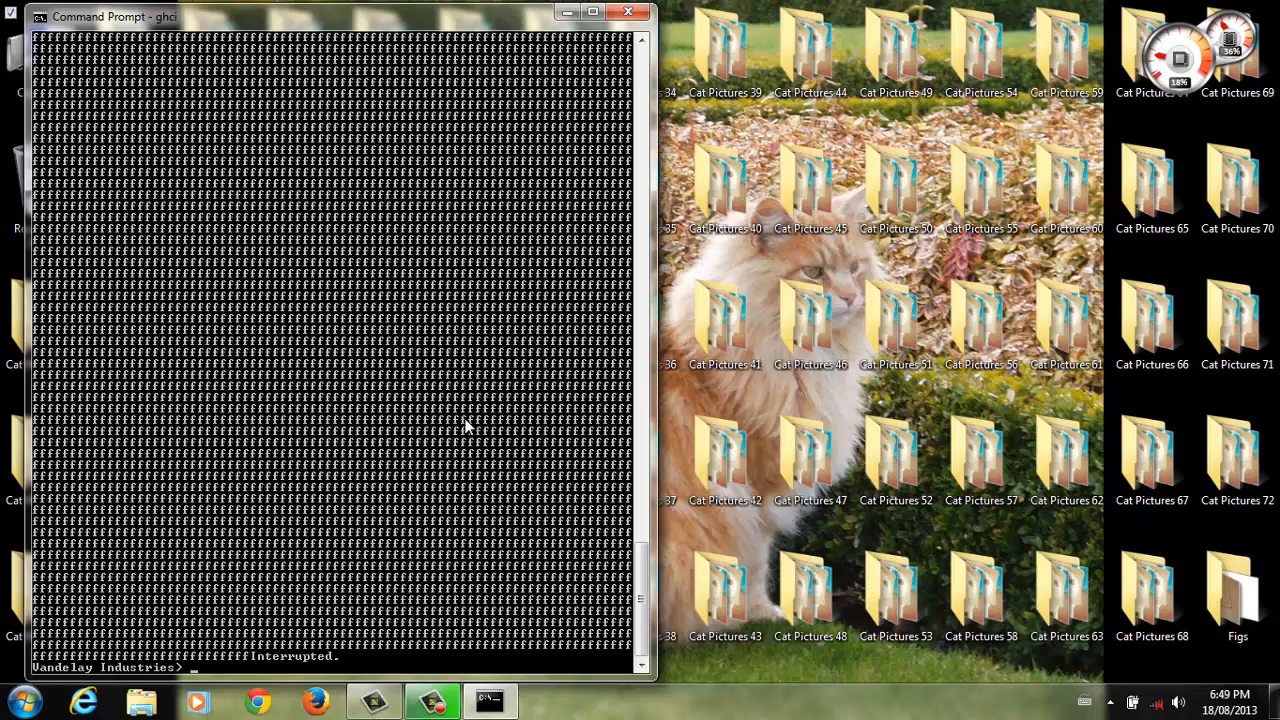
{"action": "mouse_move", "coordinate": [784, 388]}
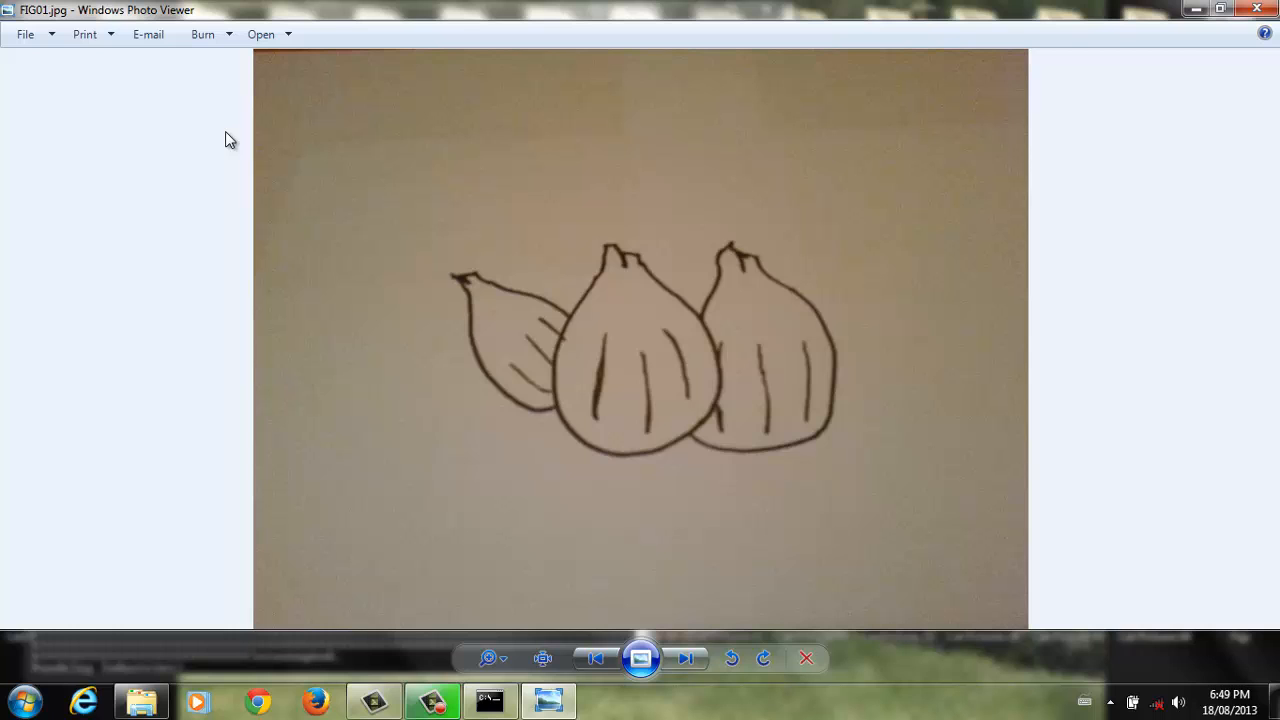
Step: Advance through FIG004, FIG006 and FIG007 showing the Lung Blower 5000 blowing air from the man's mouth
{"action": "left_click", "coordinate": [686, 658]}
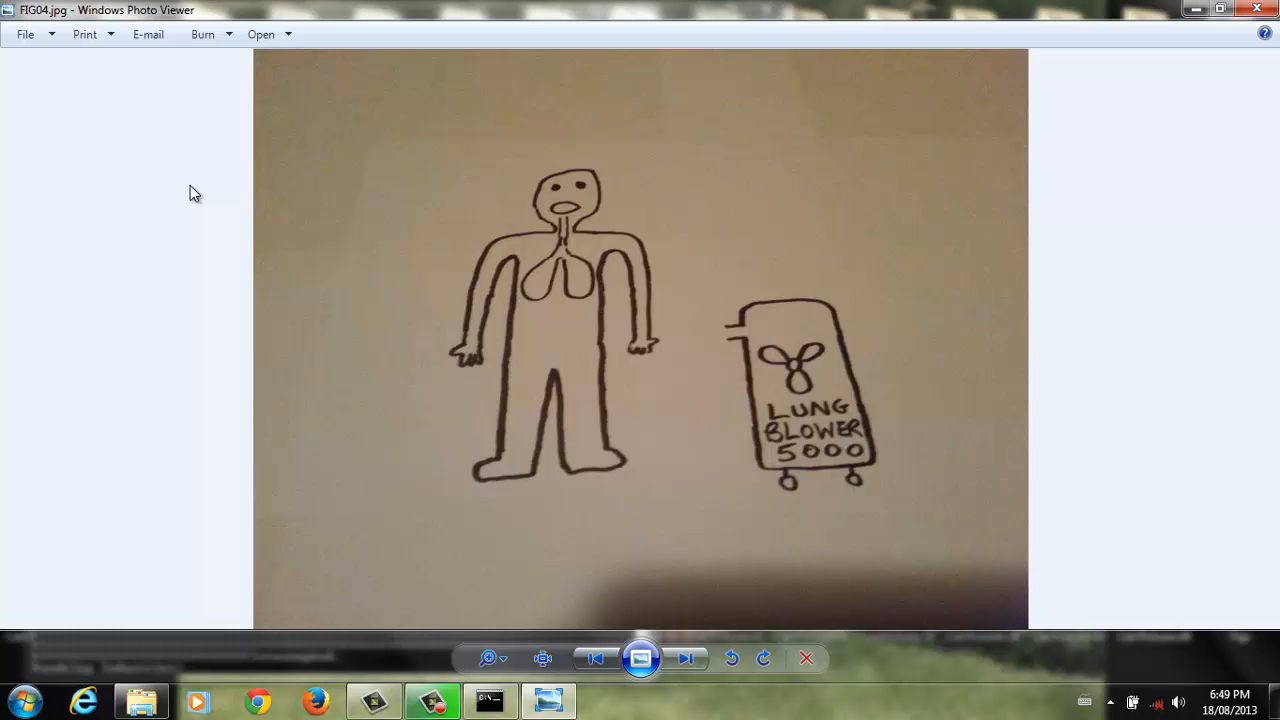
{"action": "left_click", "coordinate": [688, 658]}
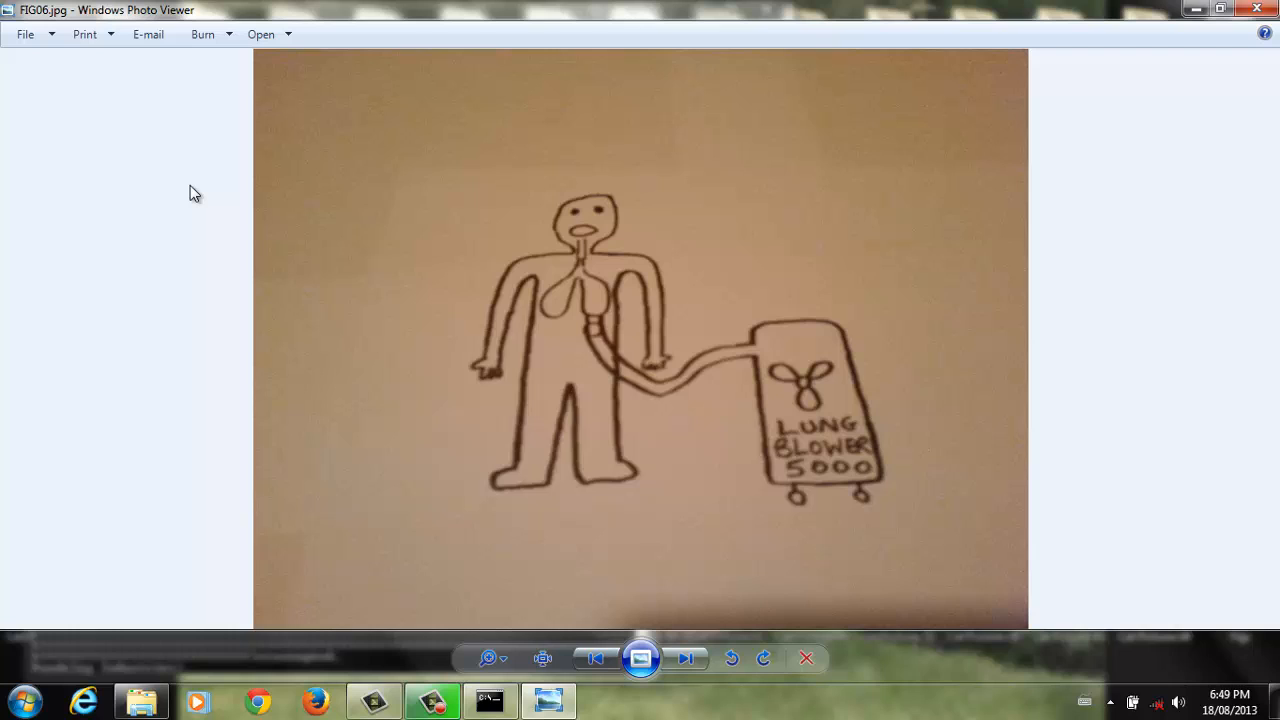
{"action": "left_click", "coordinate": [688, 658]}
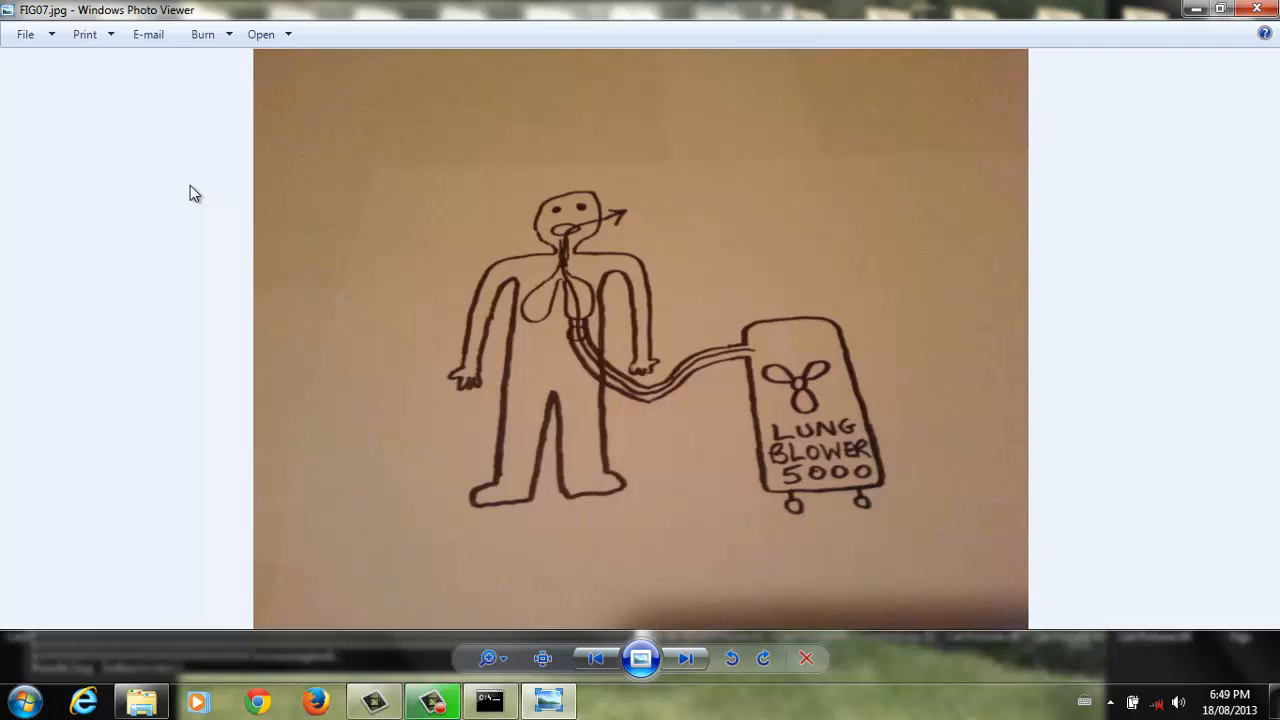
{"action": "left_click", "coordinate": [686, 658]}
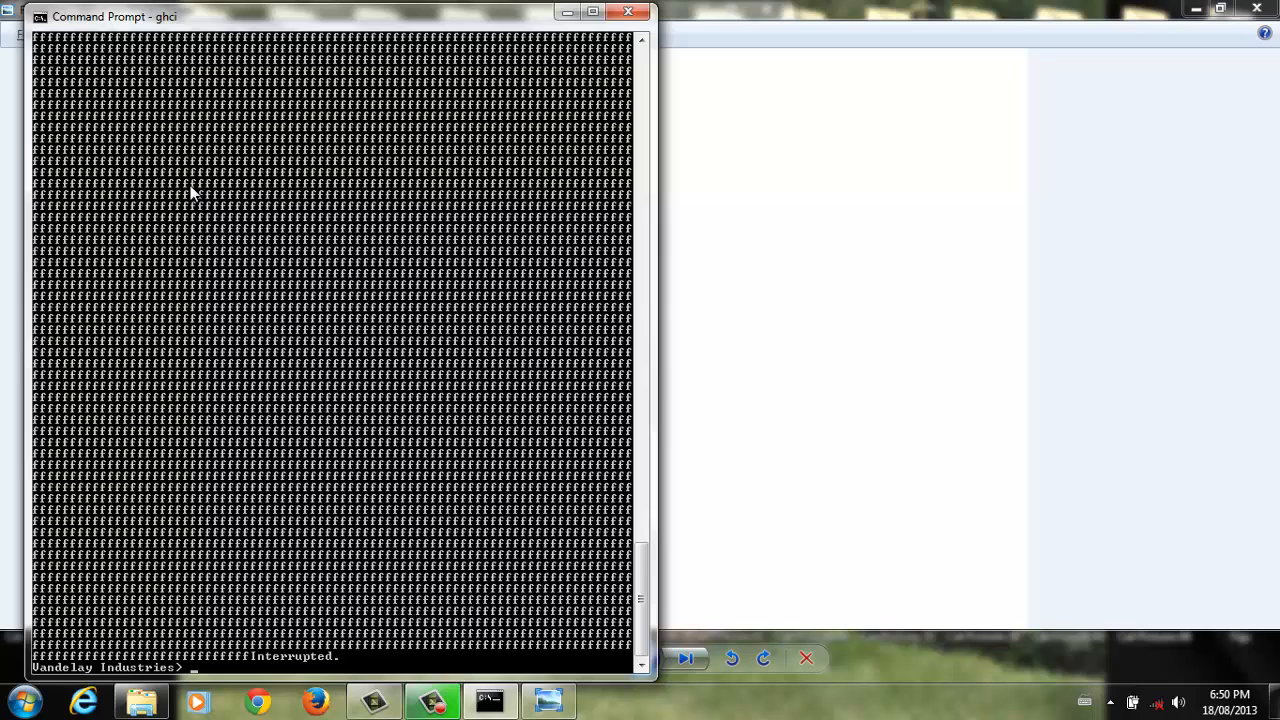
{"action": "mouse_move", "coordinate": [612, 324]}
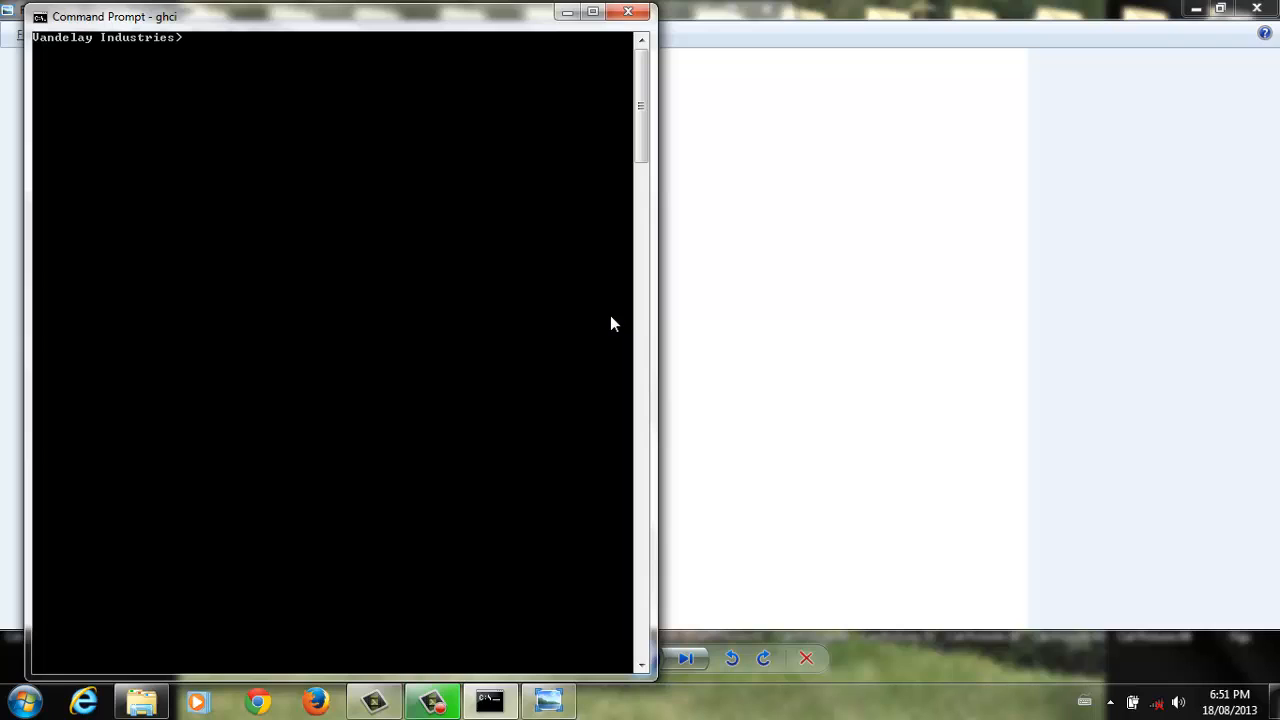
Step: Define anselmsAssumption = True > False and evaluate it to True
{"action": "type", "text": "anselm"}
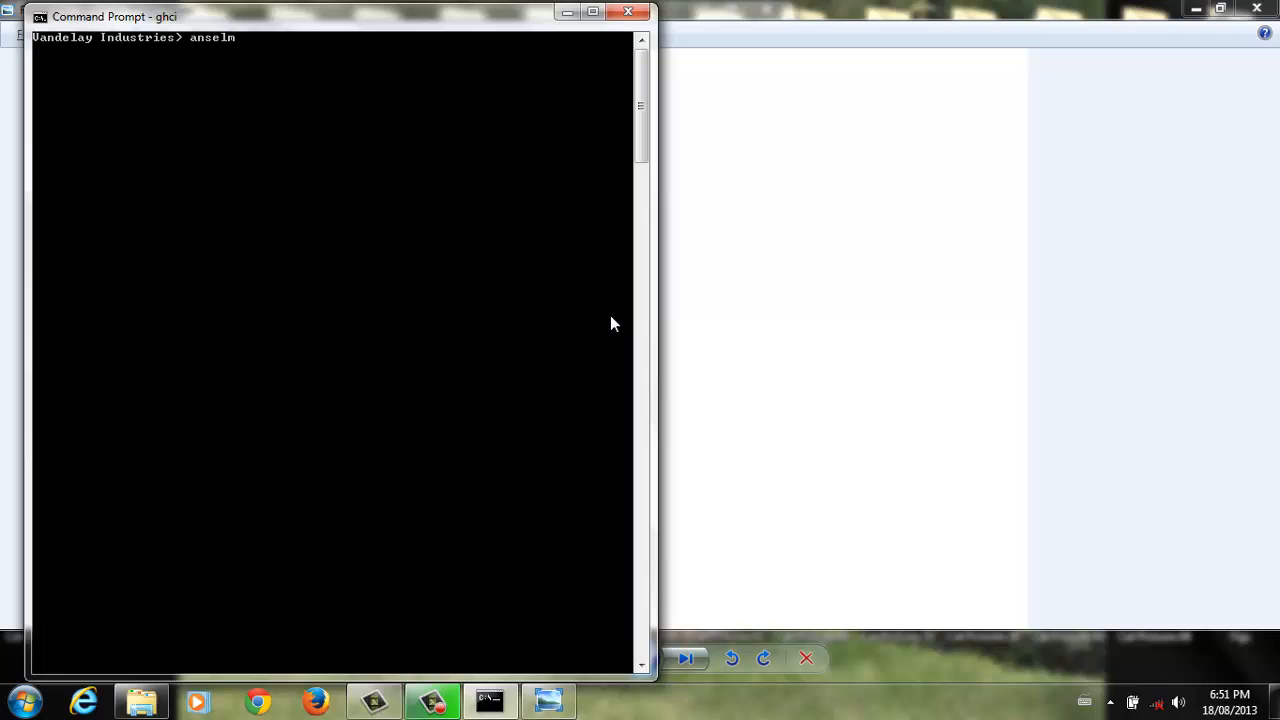
{"action": "type", "text": "sAssumption ="}
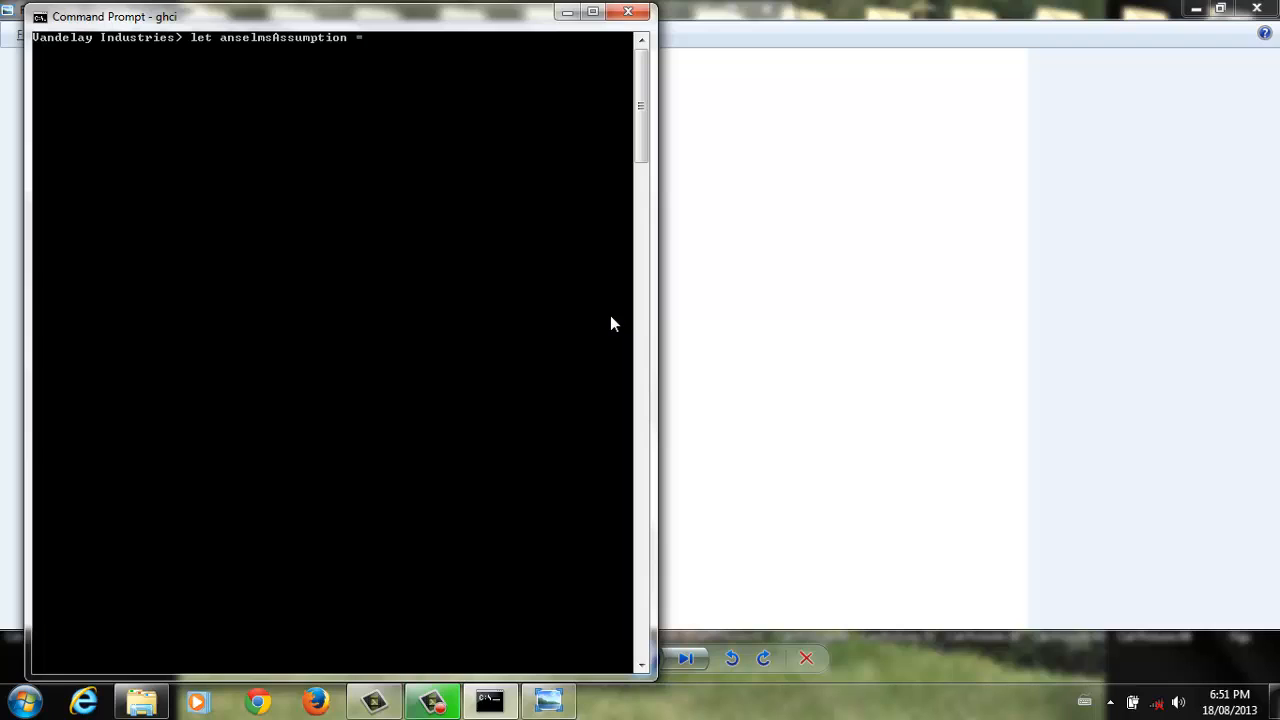
{"action": "type", "text": "True > False"}
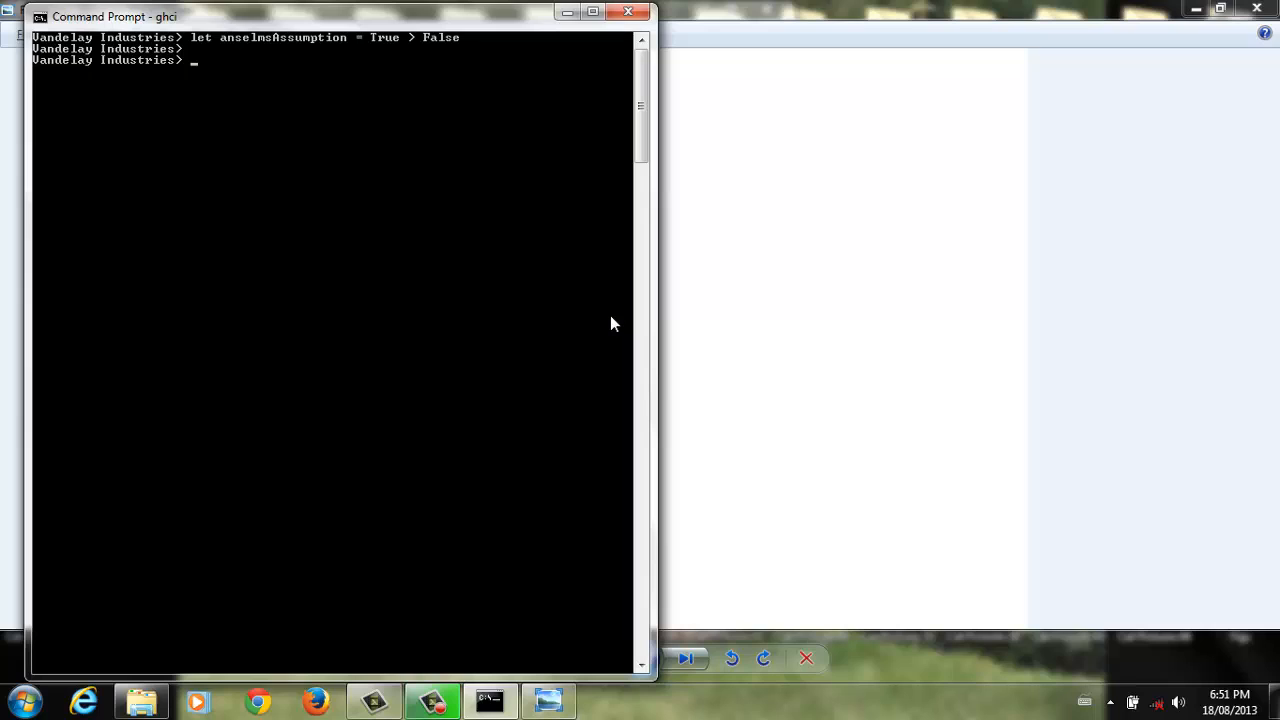
{"action": "type", "text": "anselms"}
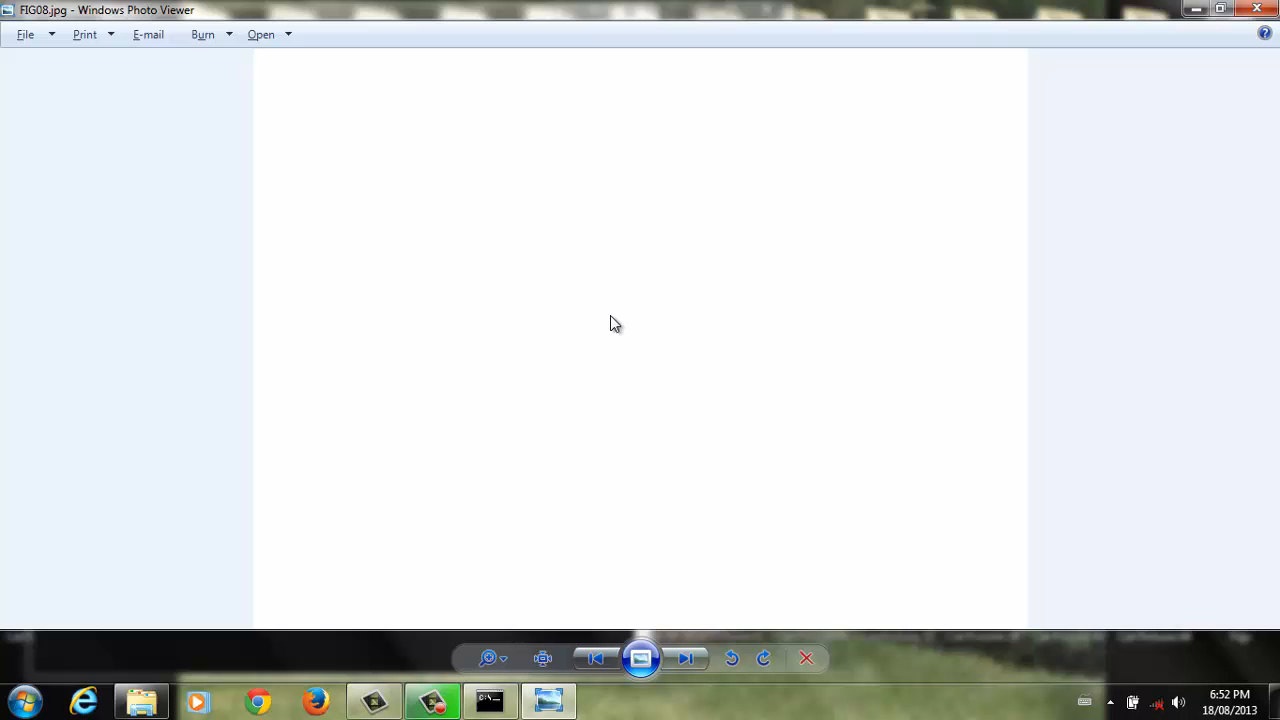
{"action": "mouse_move", "coordinate": [588, 354]}
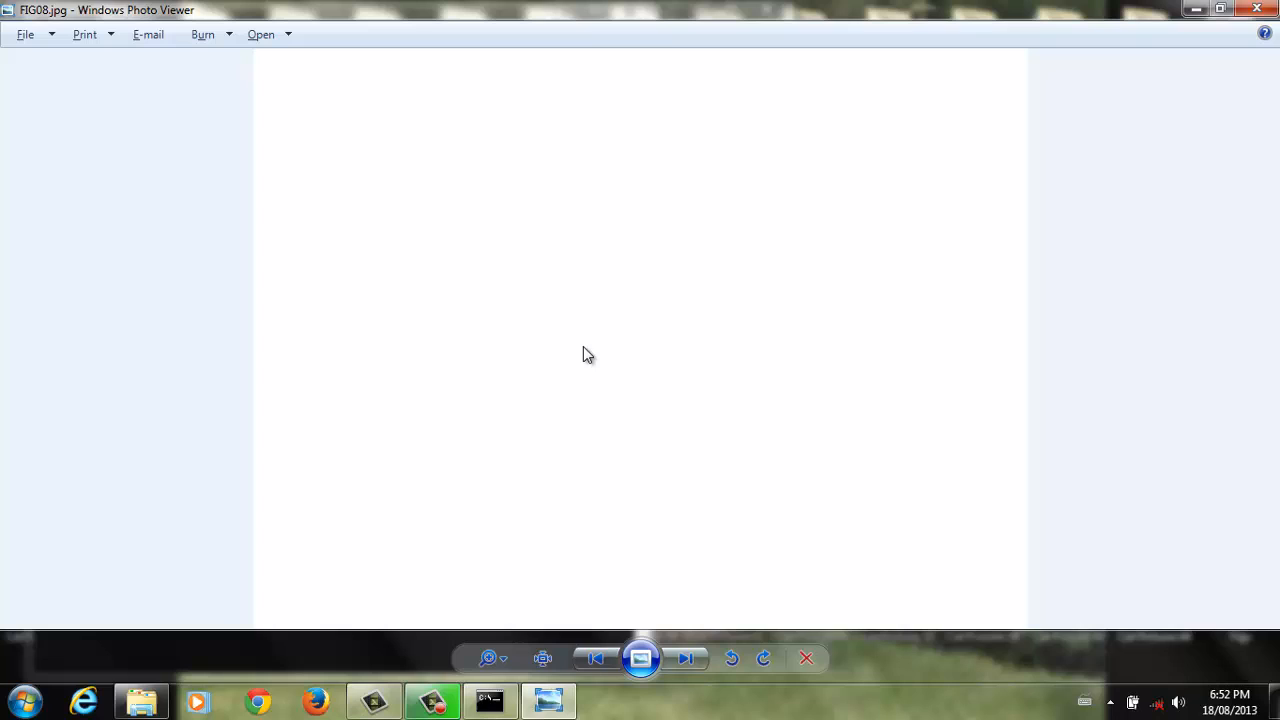